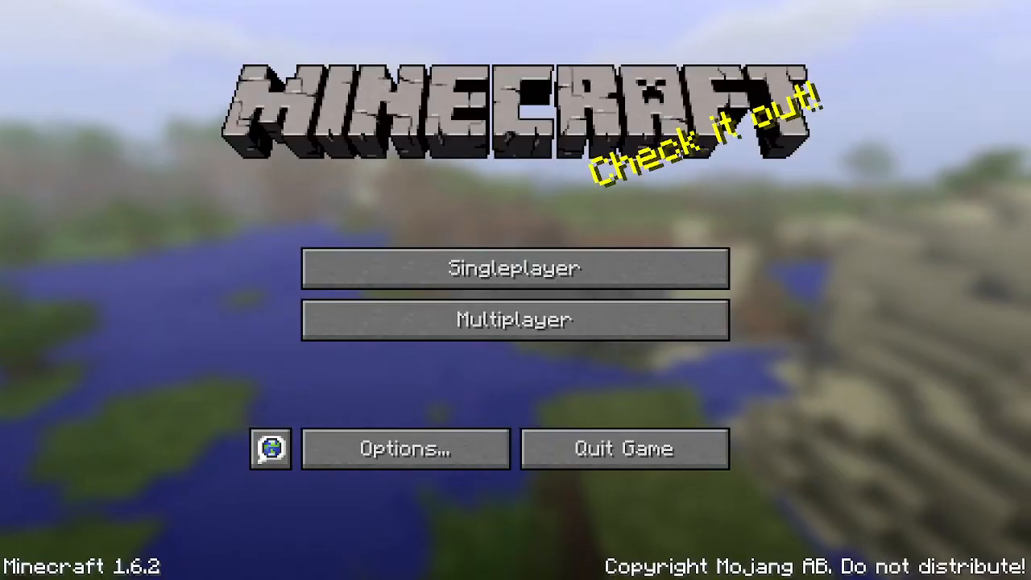
Step: Return from the title screen into the world and close the furnace window
click(515, 267)
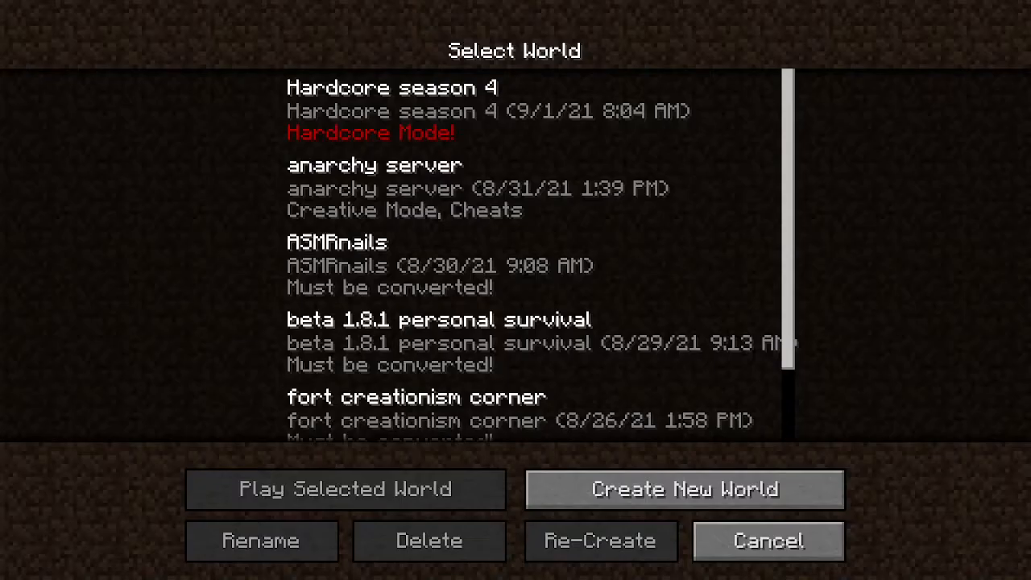
click(767, 541)
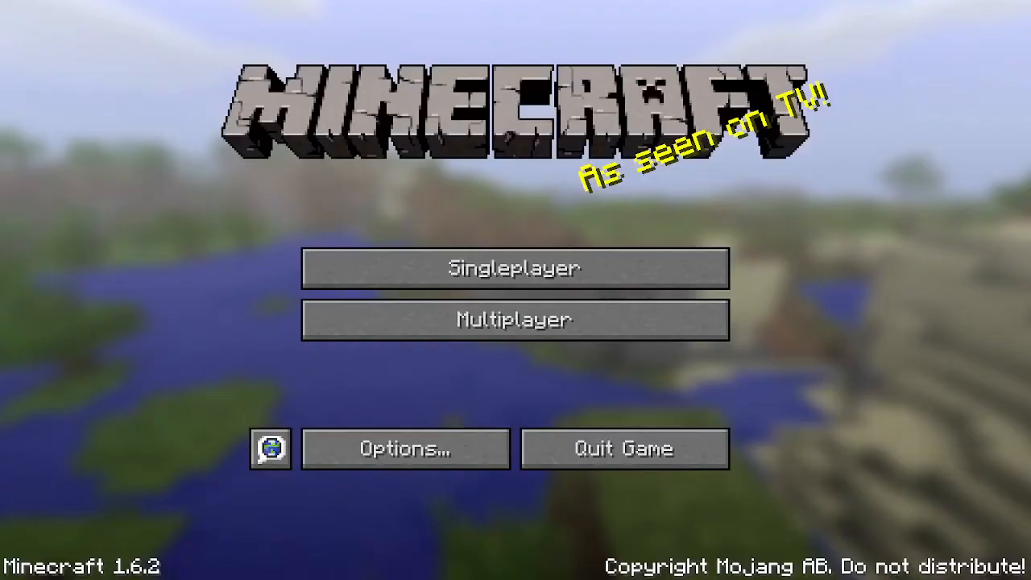
click(516, 267)
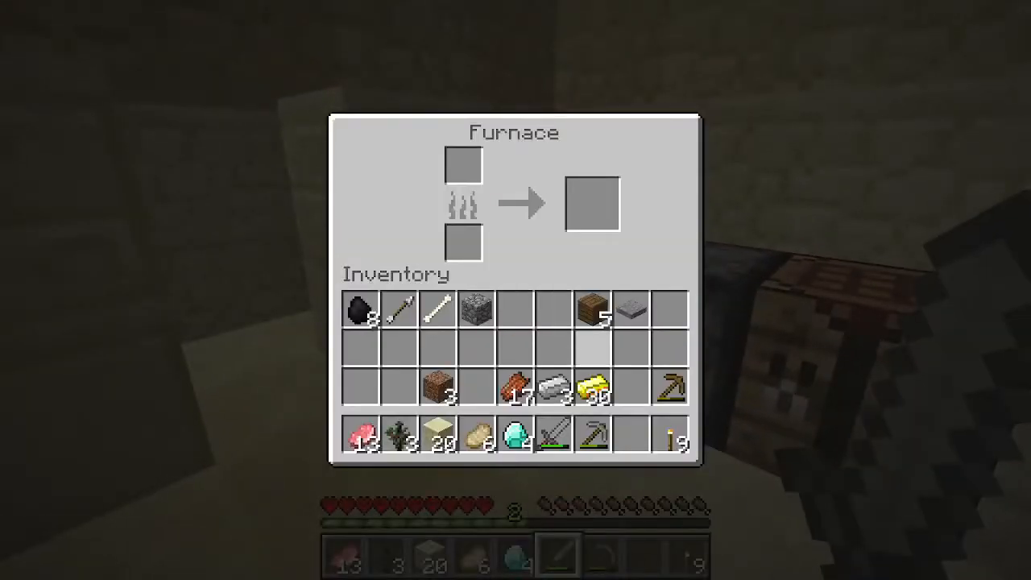
key(Escape)
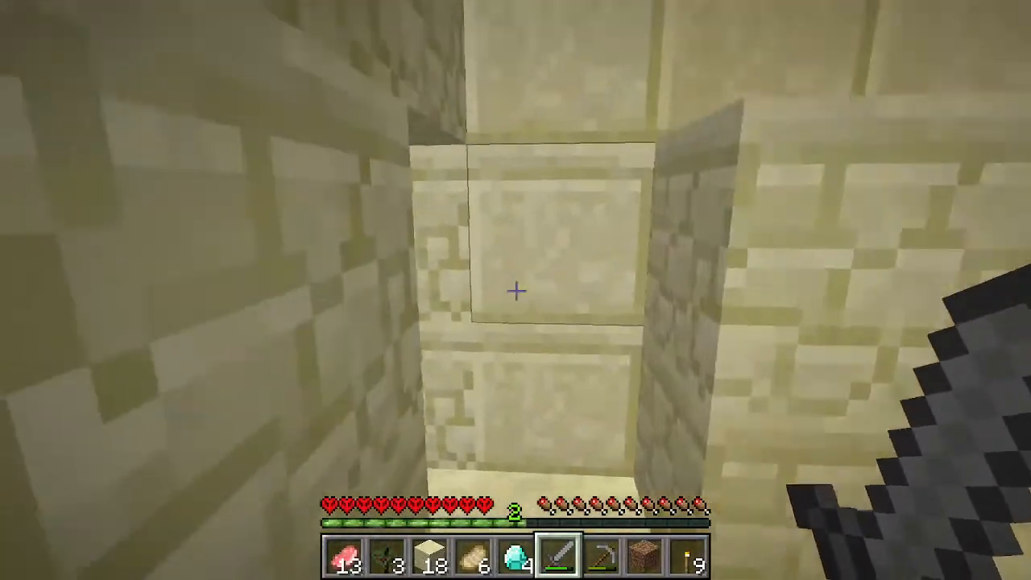
Step: Switch to hotbar slot 7 (stone pickaxe) and bring up the inventory
key(7)
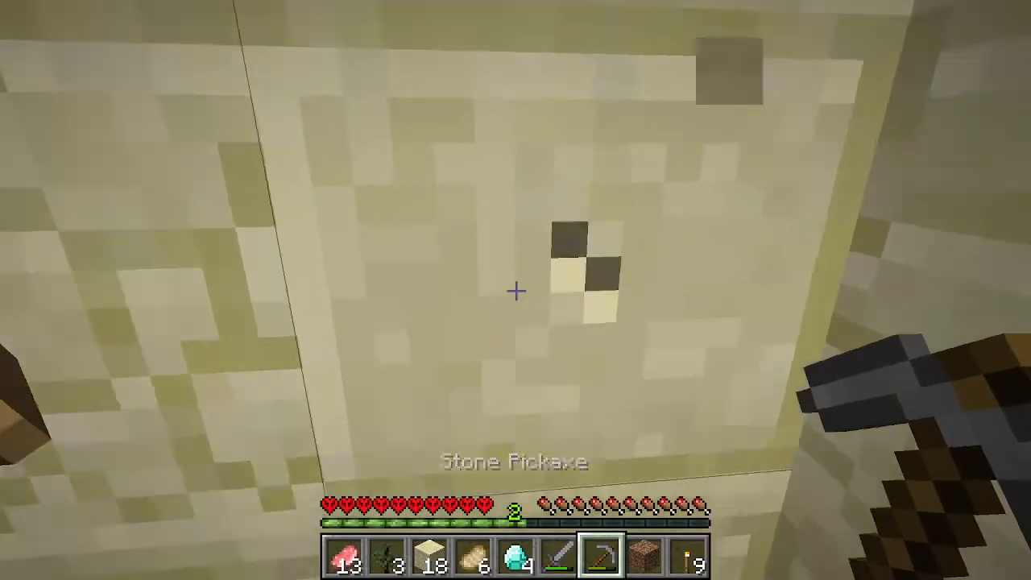
key(e)
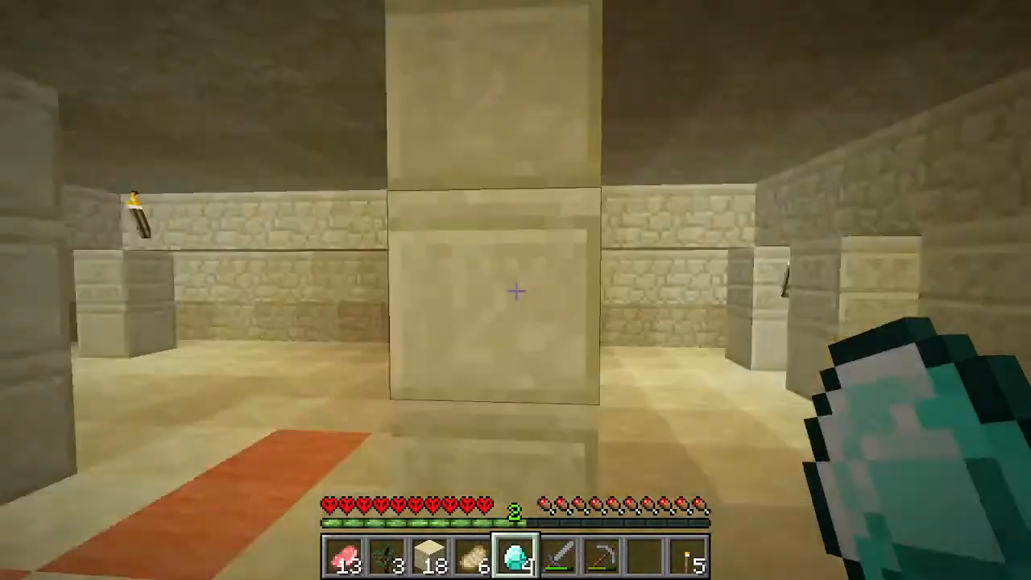
mouse_move(516, 290)
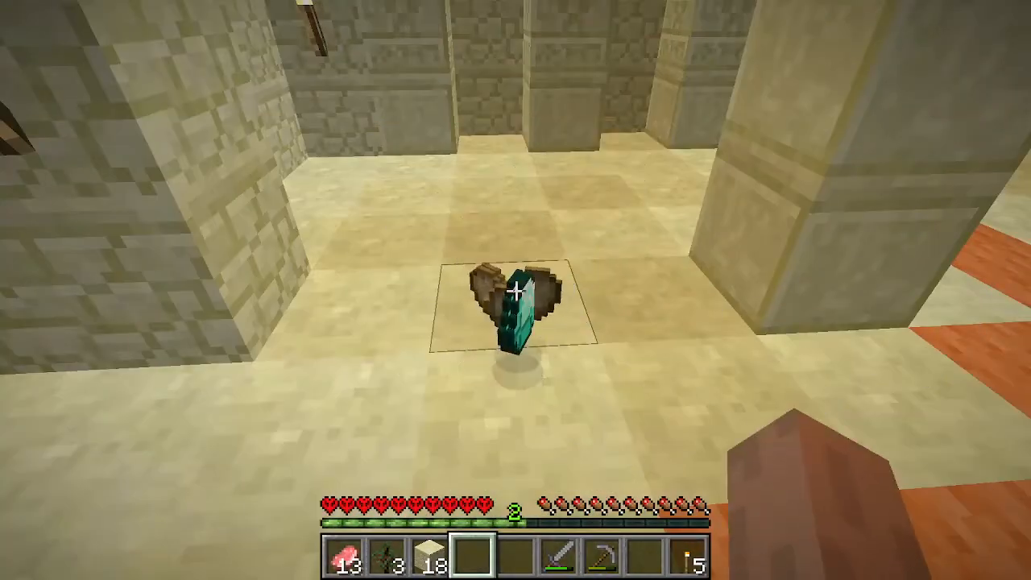
Step: Save and quit to title, then reload the Hardcore season 4 world
key(Escape)
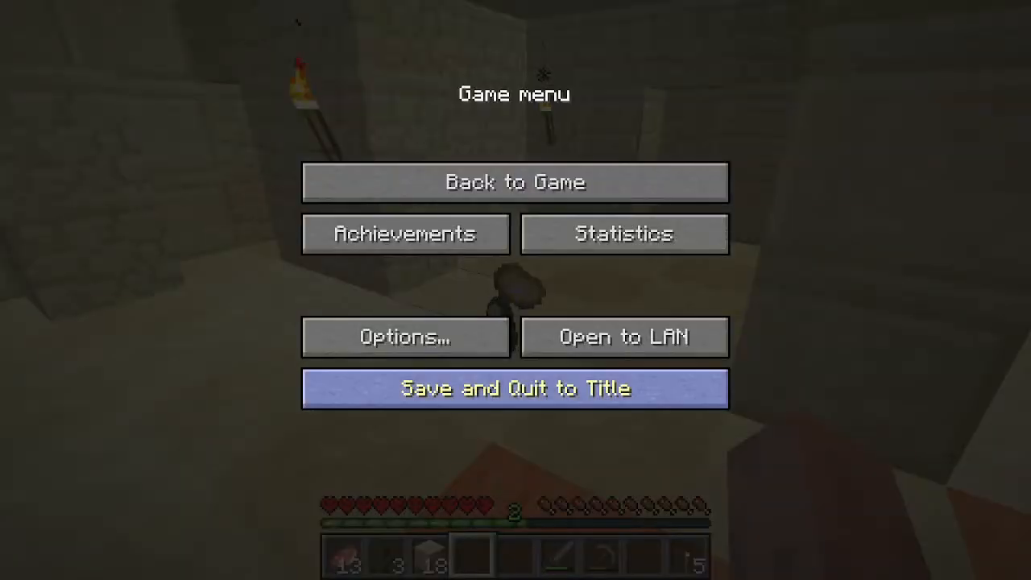
click(516, 388)
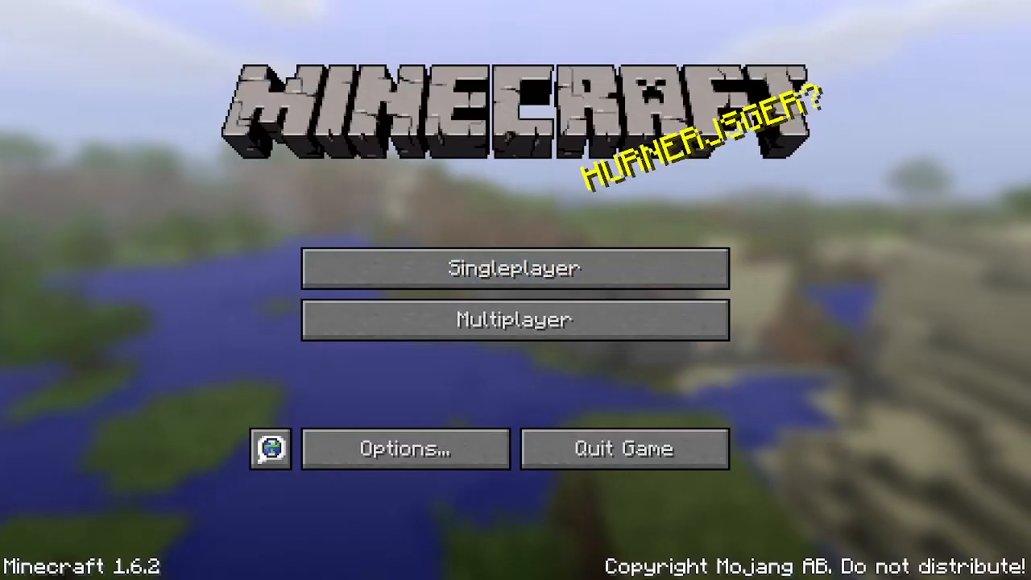
click(516, 267)
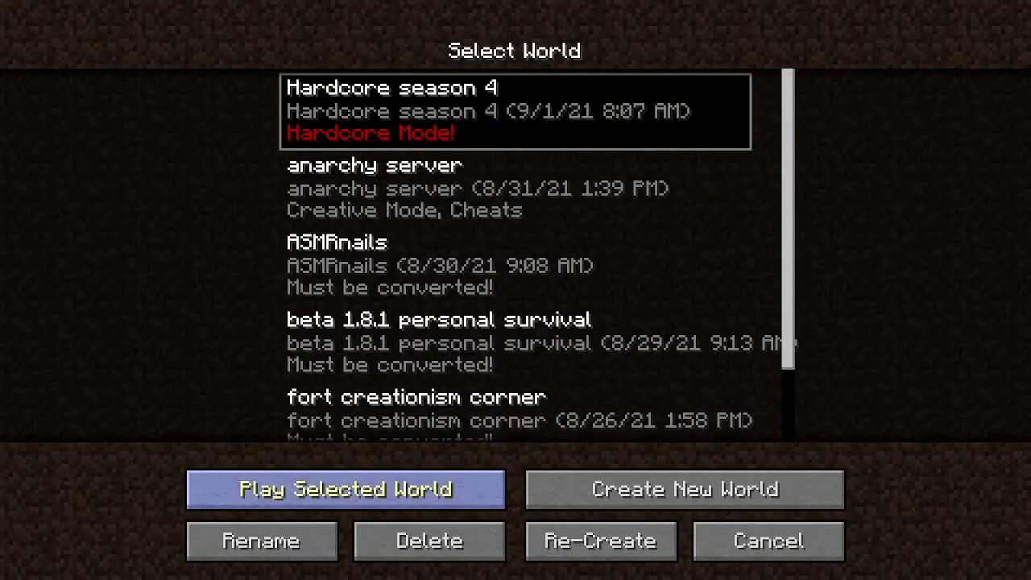
click(347, 490)
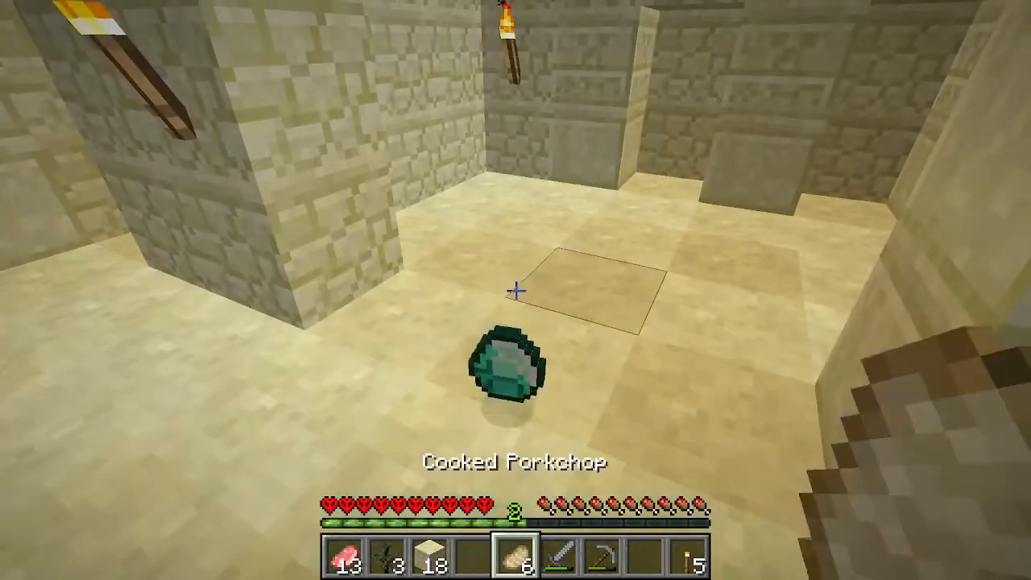
Step: Drop the cooked porkchops, then save and quit to the title screen
key(Escape)
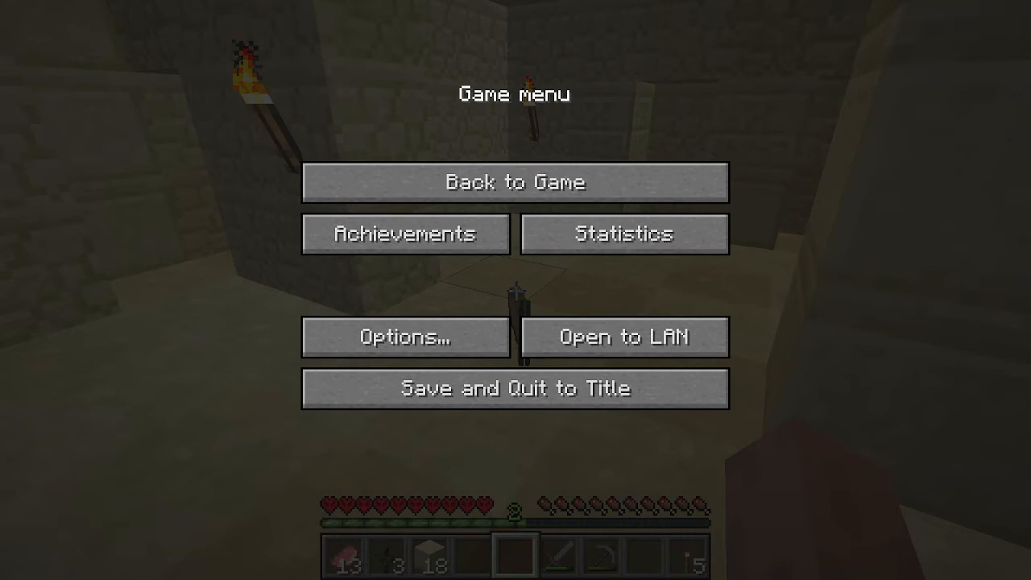
mouse_move(516, 388)
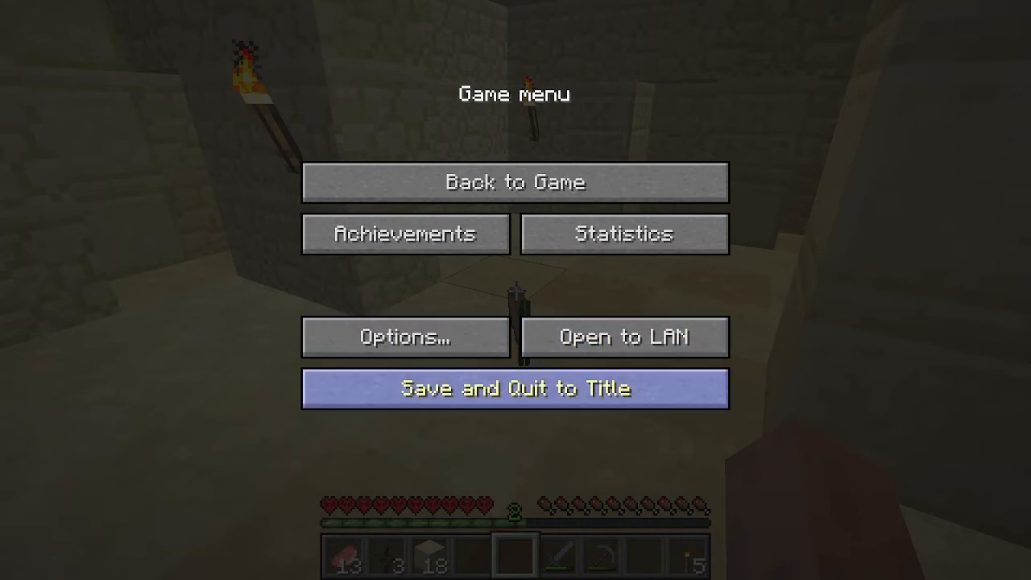
click(516, 388)
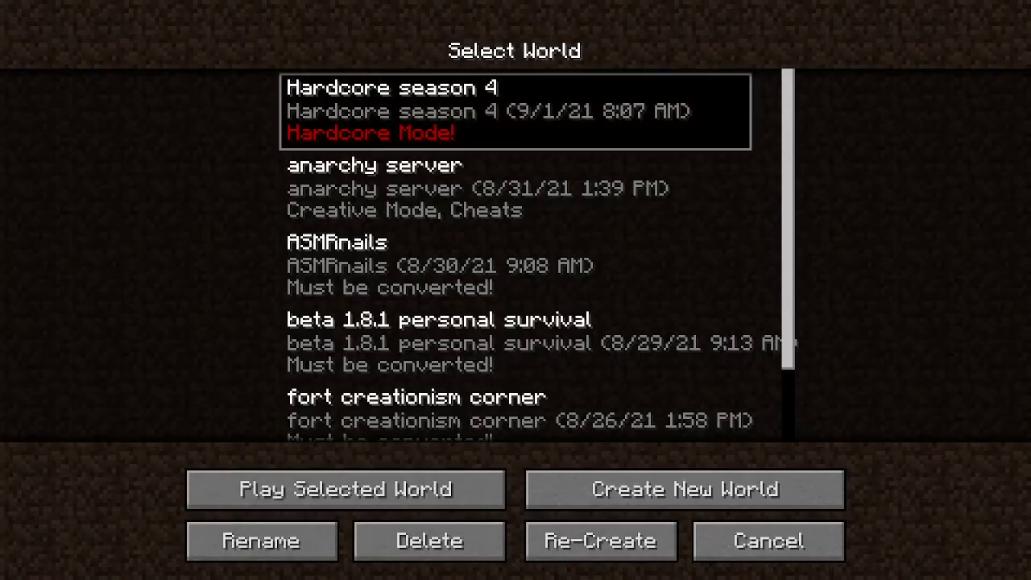